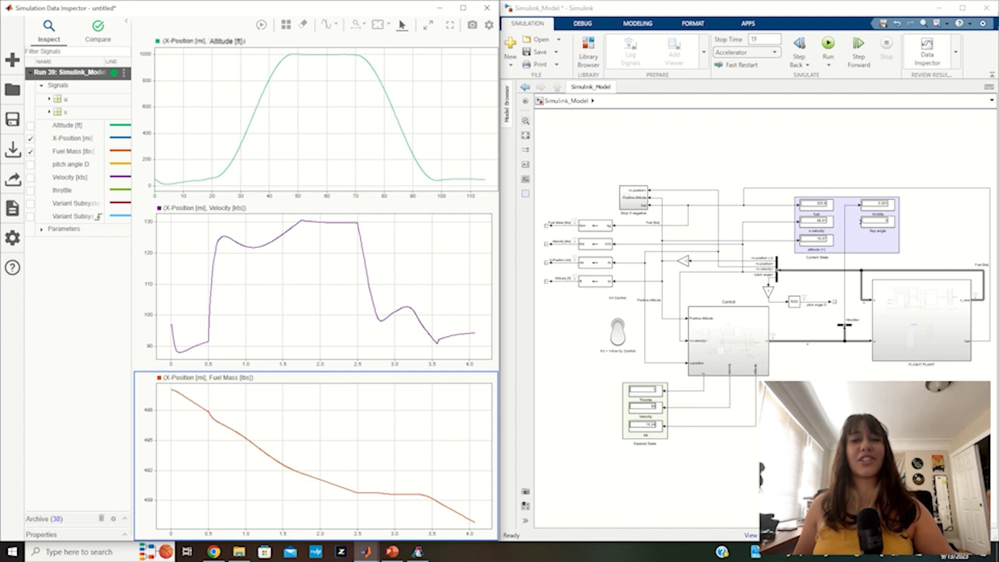
# Expand the u bus to list its elevator, aileron, rudder and throttle control signals.
pyautogui.click(49, 98)
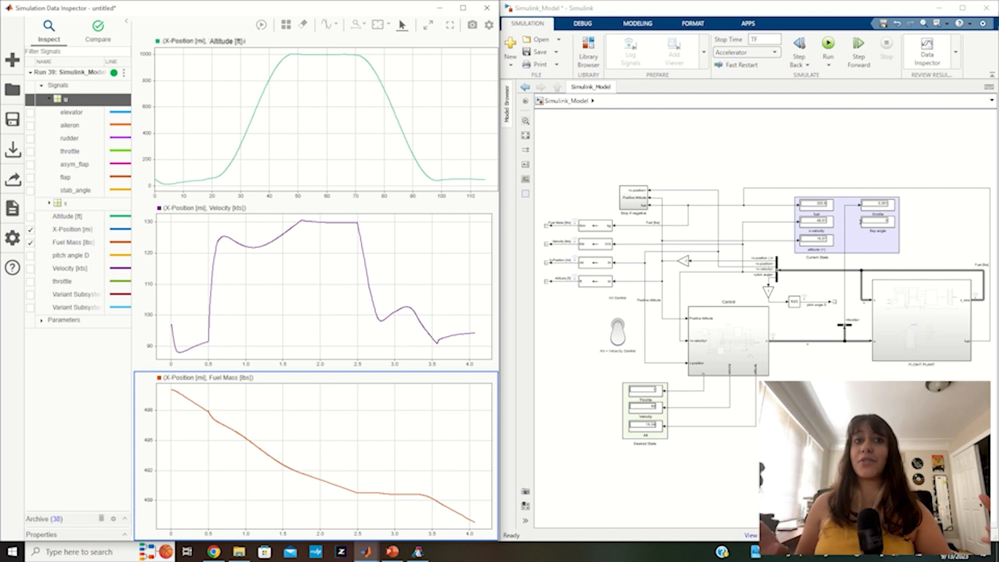
pyautogui.click(49, 203)
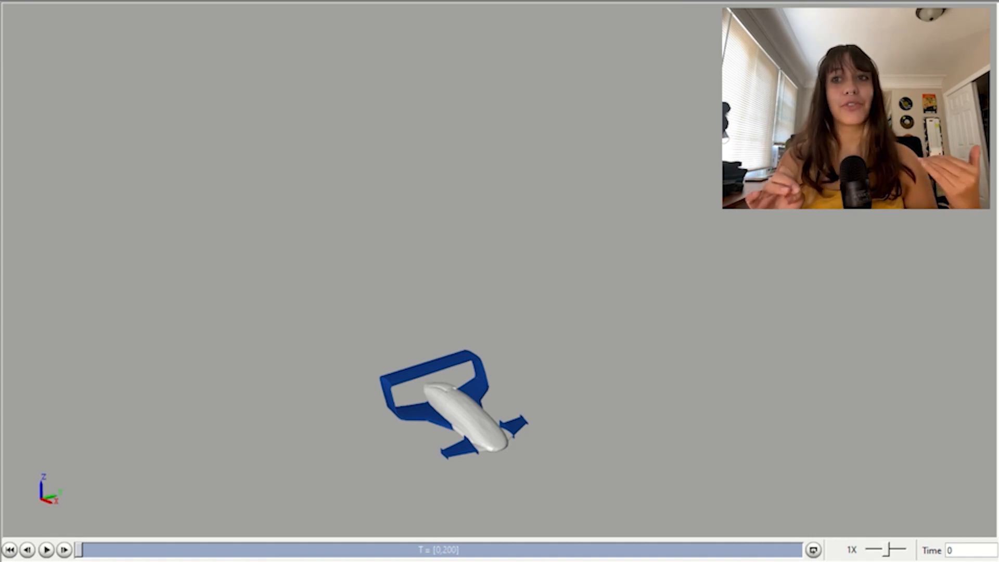
# Start playback of the aircraft animation from time zero in the 3D viewer.
pyautogui.click(45, 549)
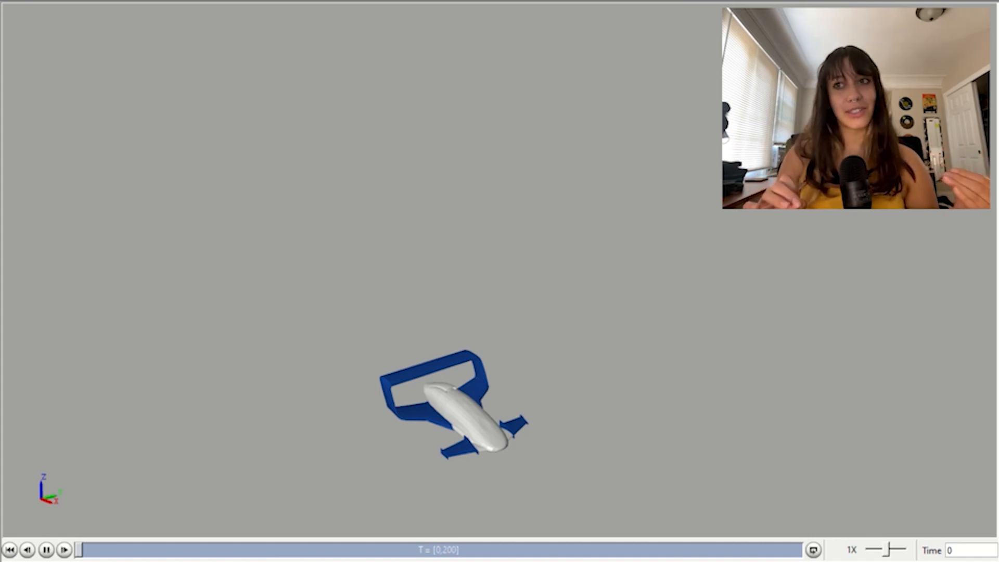